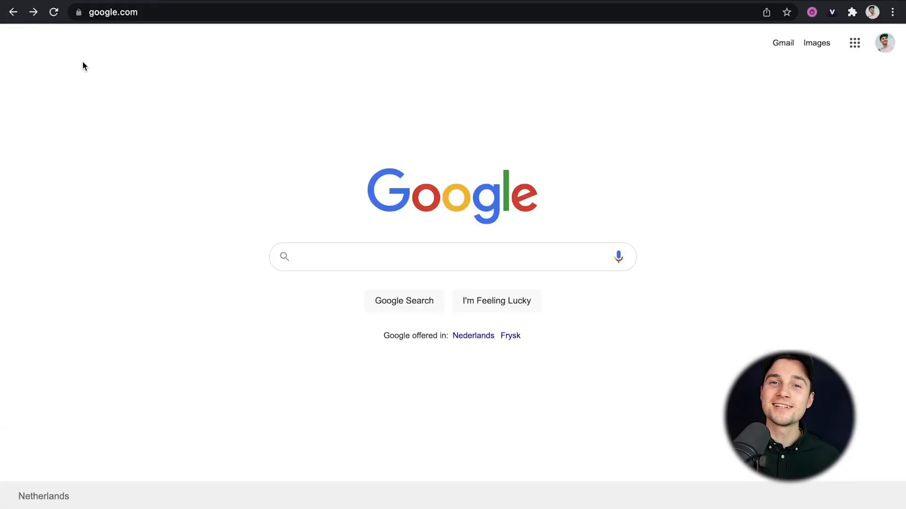
Visit edit.new in the address bar to open a fresh VEED project
click(174, 13)
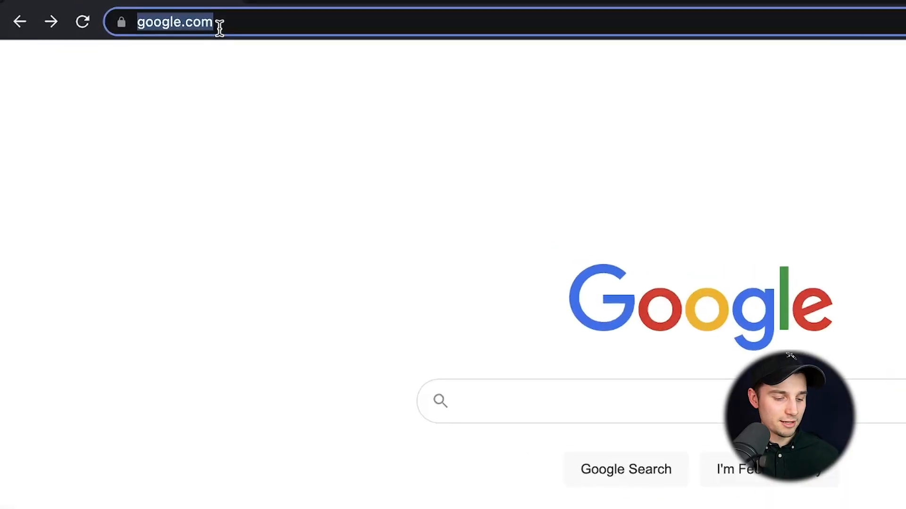
text(edit.new)
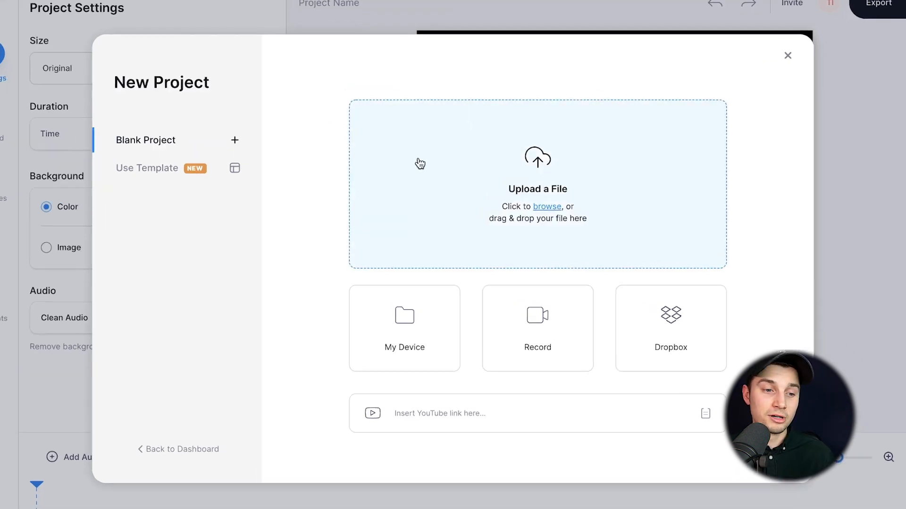
Upload Podcast Snippet Tim.mp3 from this computer onto the project timeline
click(546, 207)
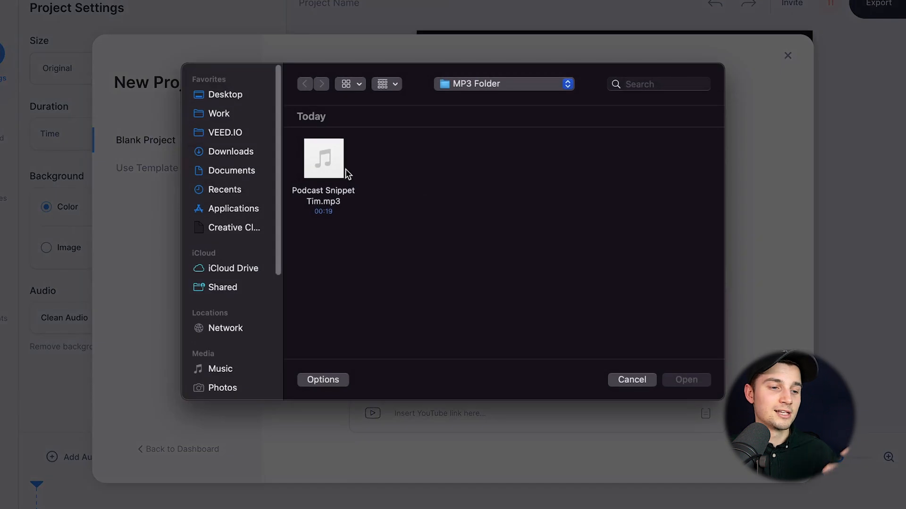
click(323, 159)
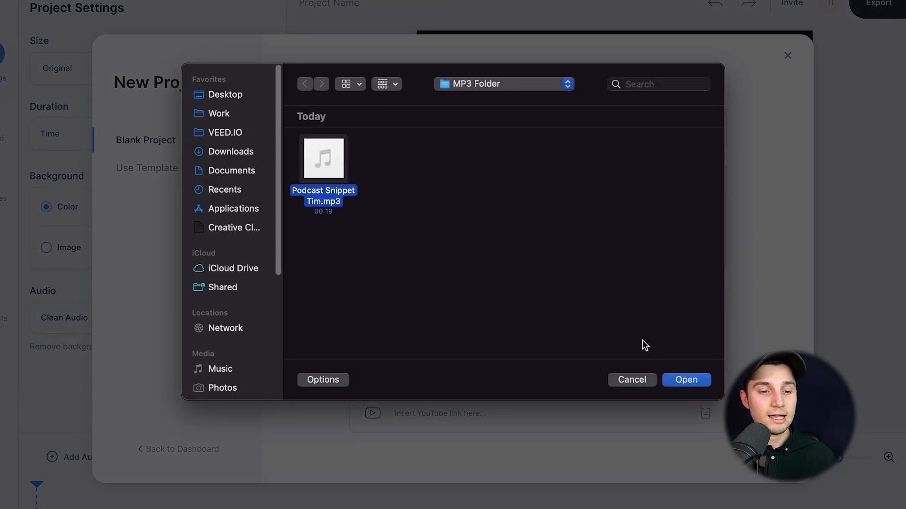
click(685, 379)
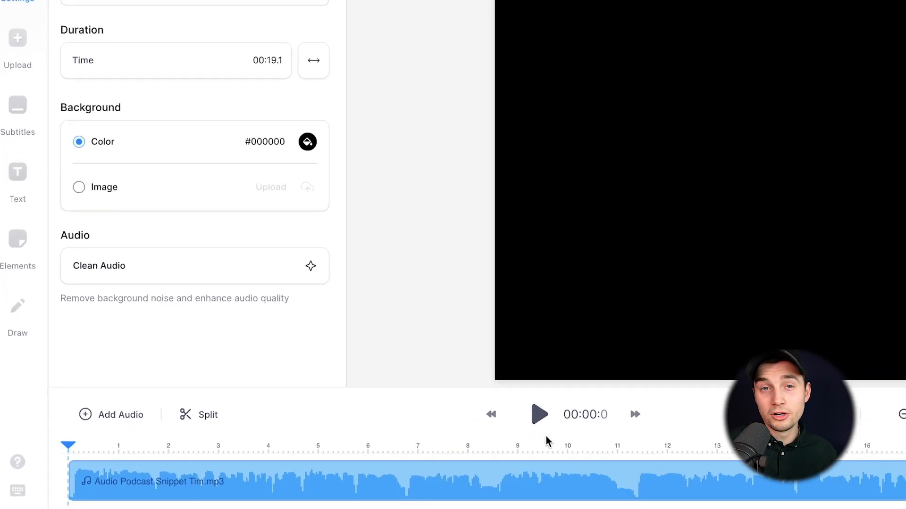
Switch to the Subtitles panel showing auto, manual and SRT/VTT upload choices
click(539, 414)
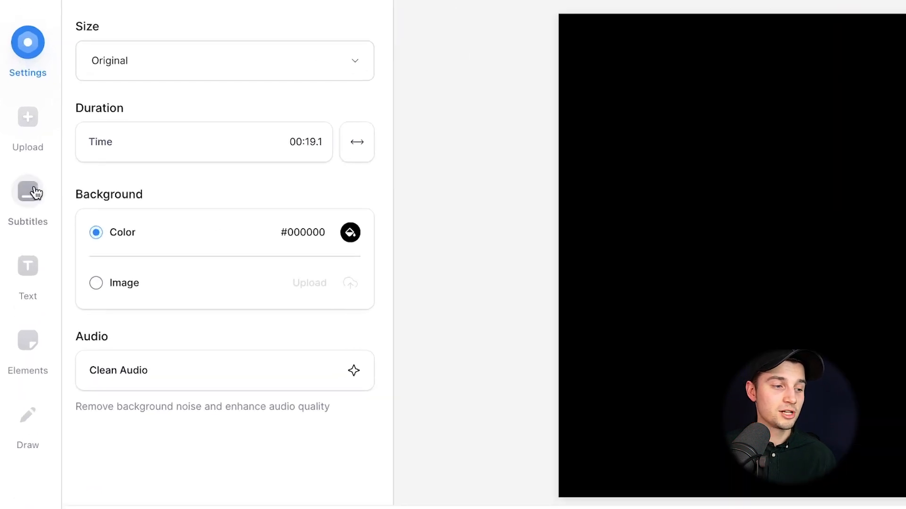
click(27, 192)
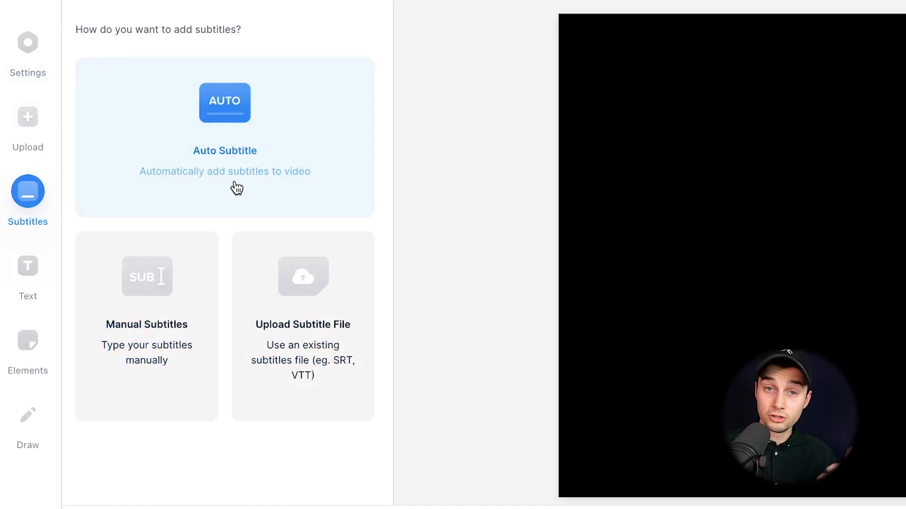
Run Auto Subtitle with English as the detection language to transcribe the podcast
click(224, 136)
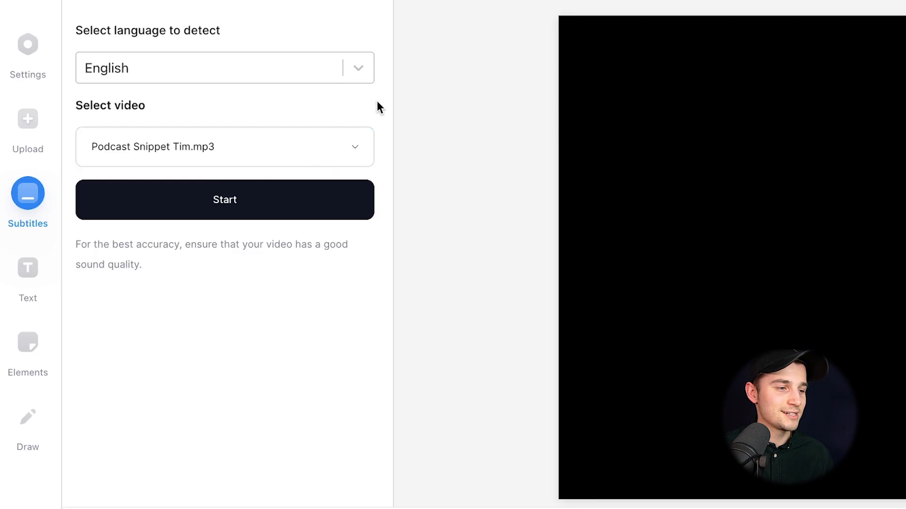
click(225, 68)
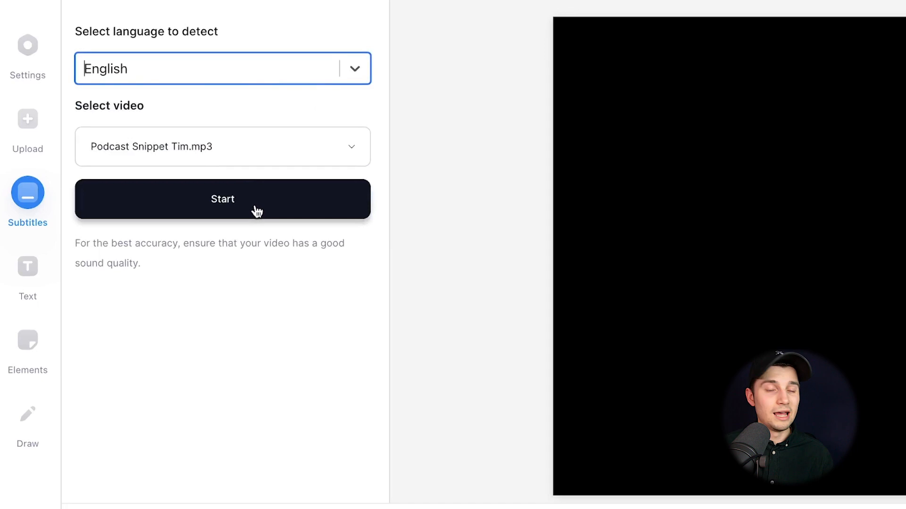
click(223, 199)
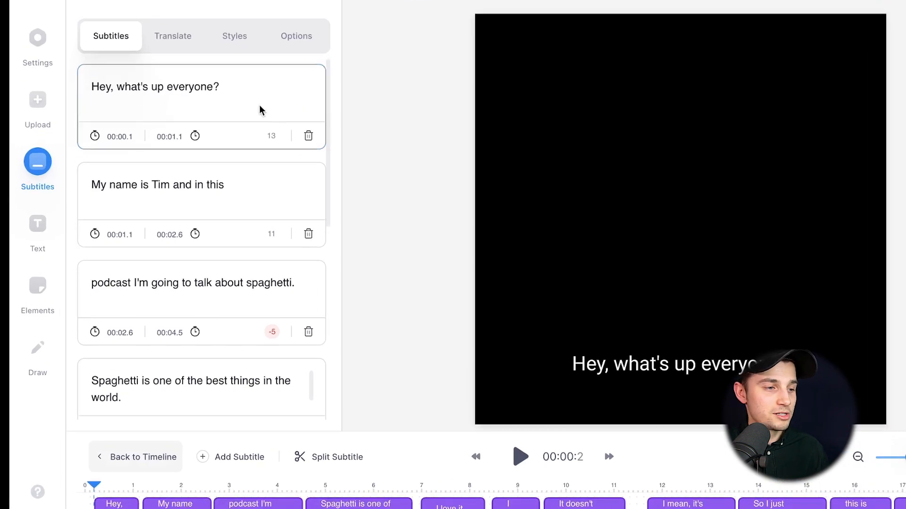
Review the caption list so the spaghetti subtitle ends with '!' instead of a period
scroll(down, 3)
text(!)
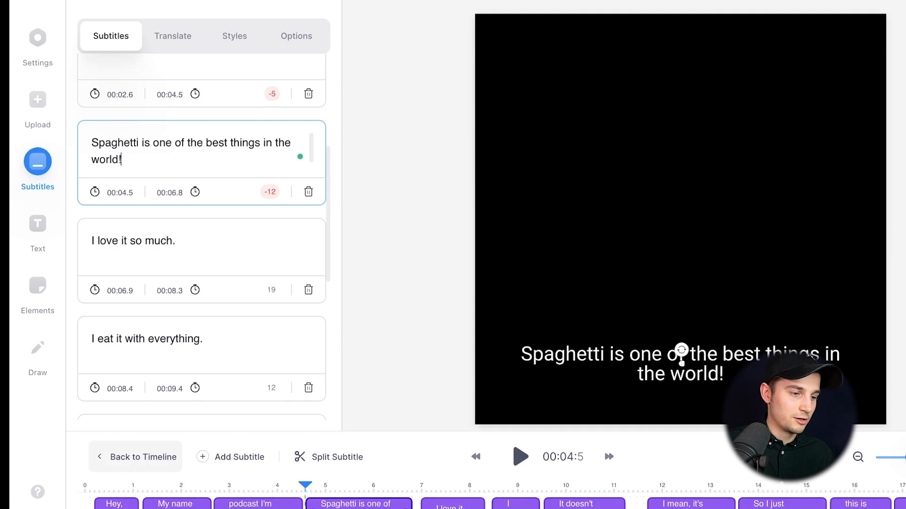
click(255, 253)
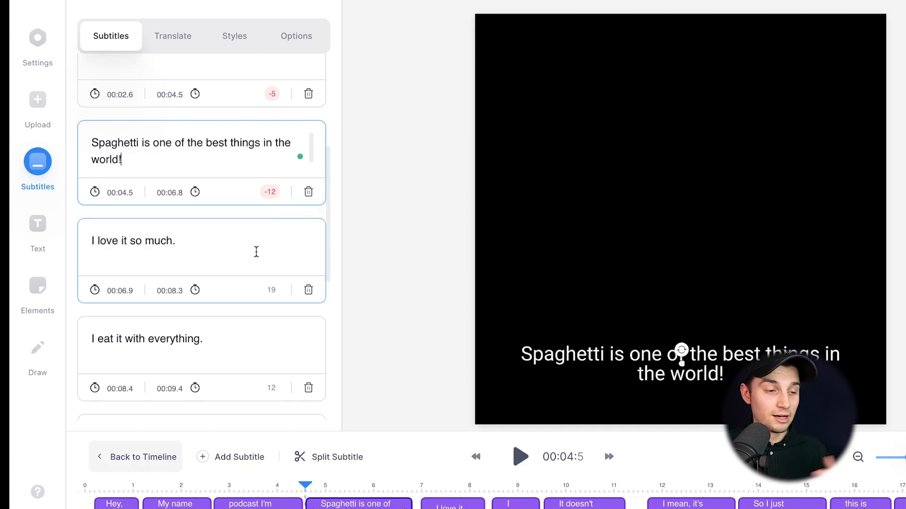
scroll(down, 3)
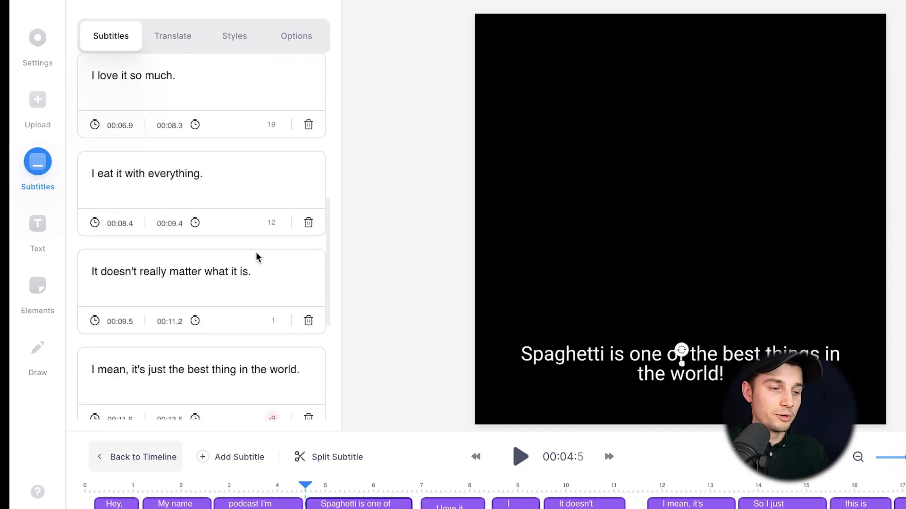
scroll(up, 3)
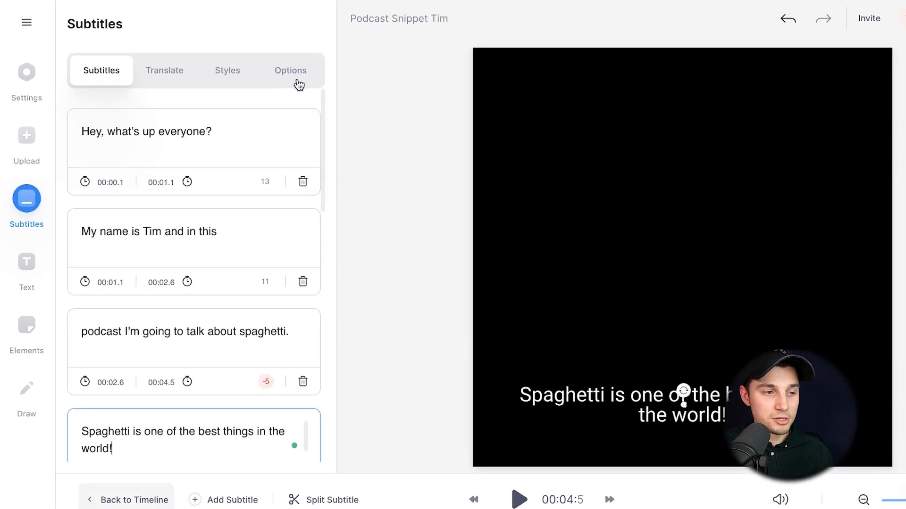
Download the subtitles in .TXT format from the export options
click(291, 70)
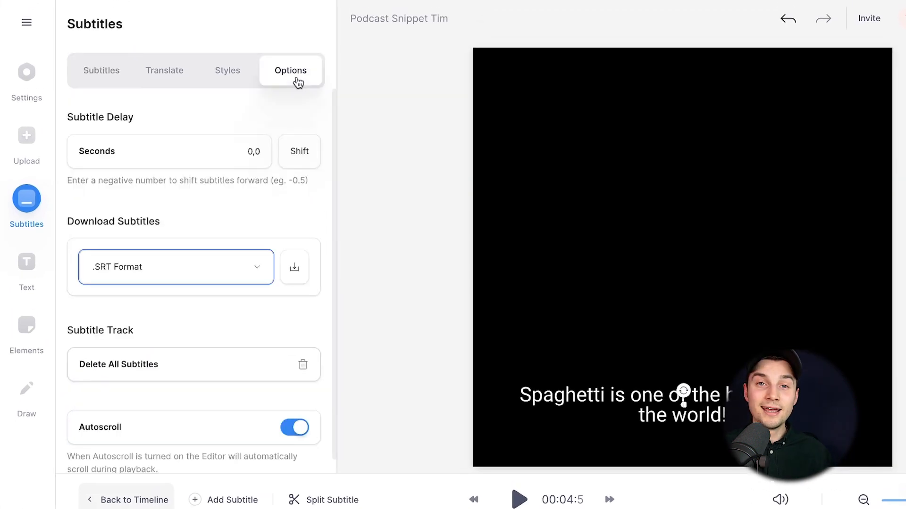
click(175, 267)
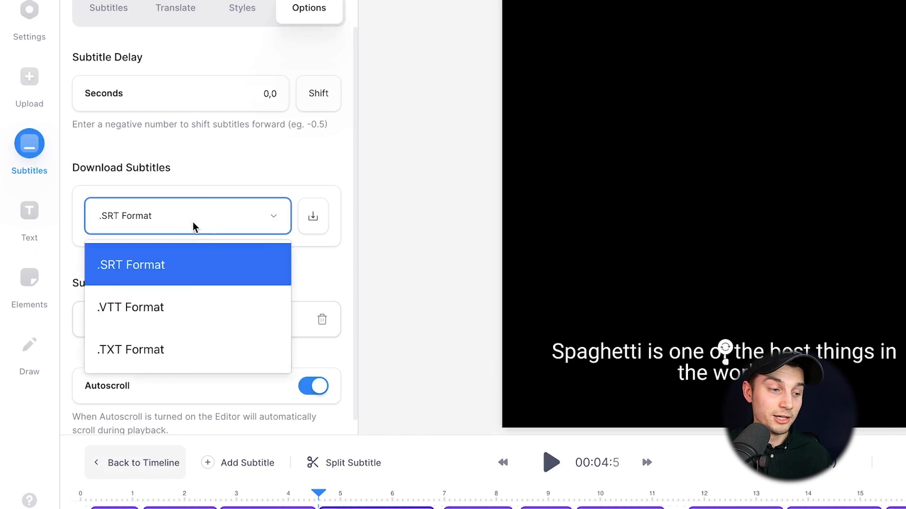
mouse_move(238, 251)
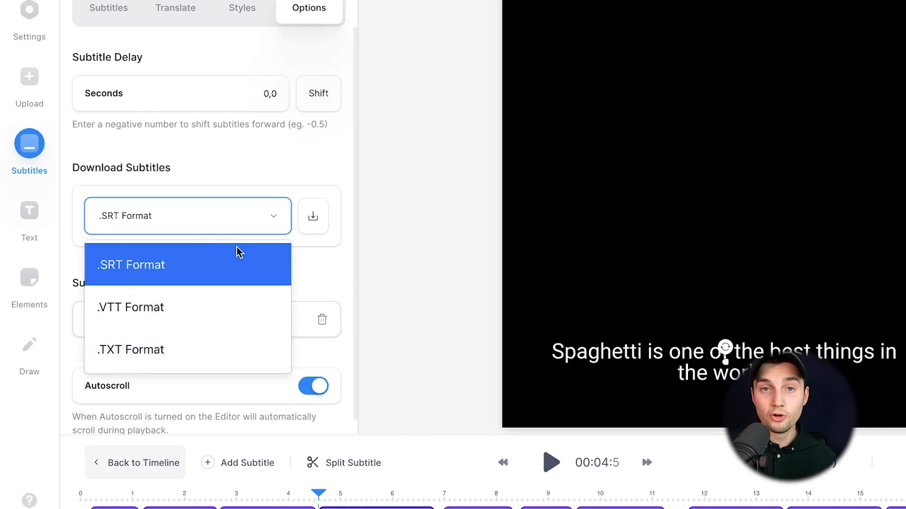
mouse_move(162, 349)
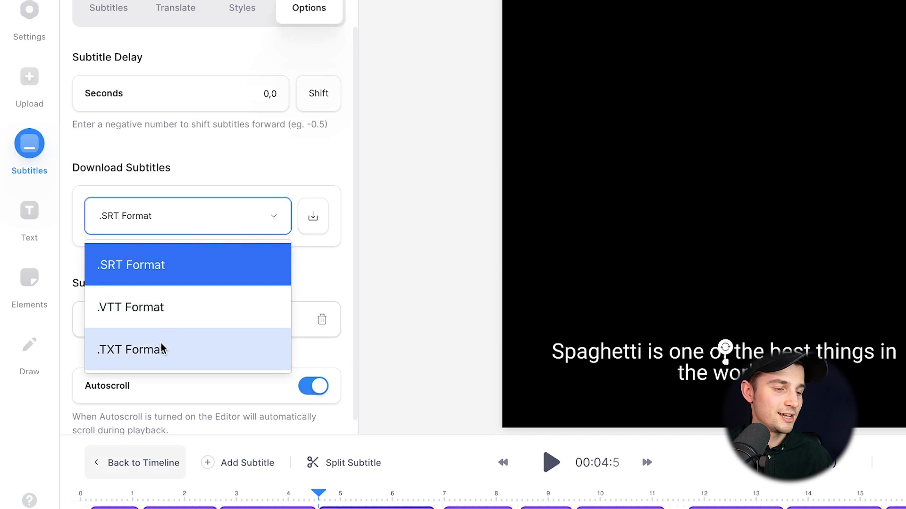
click(132, 349)
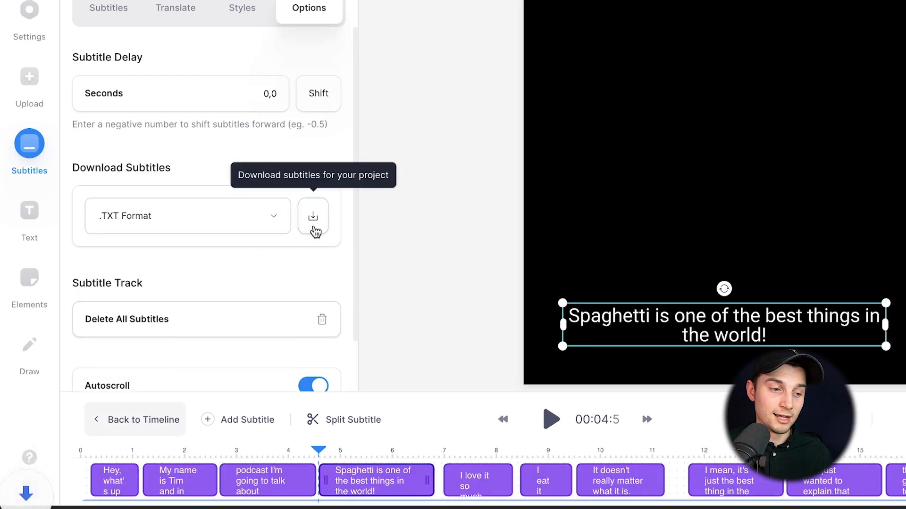
click(314, 215)
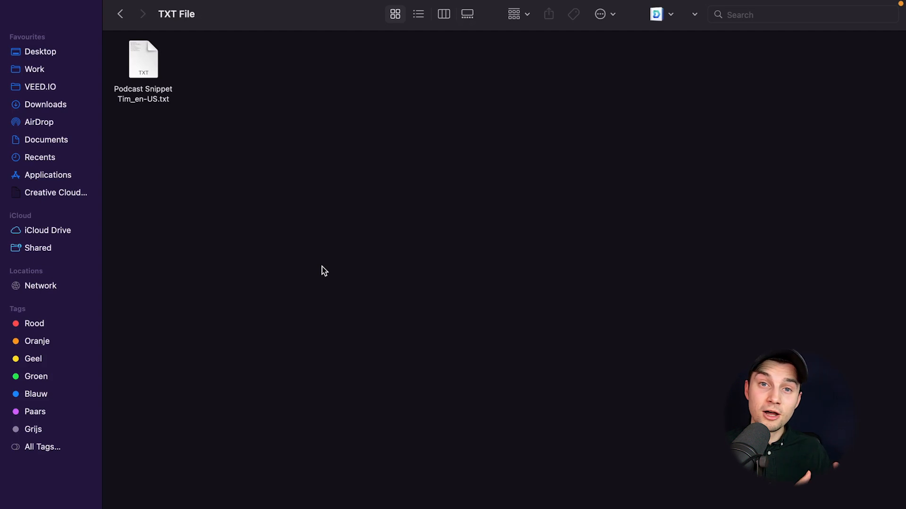
Open the downloaded transcript .txt file from Finder in the text editor
click(142, 58)
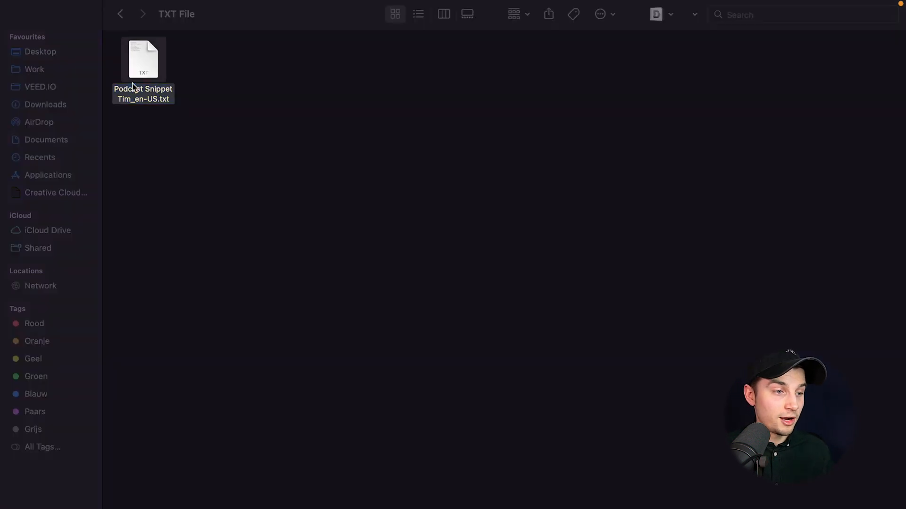
double_click(142, 58)
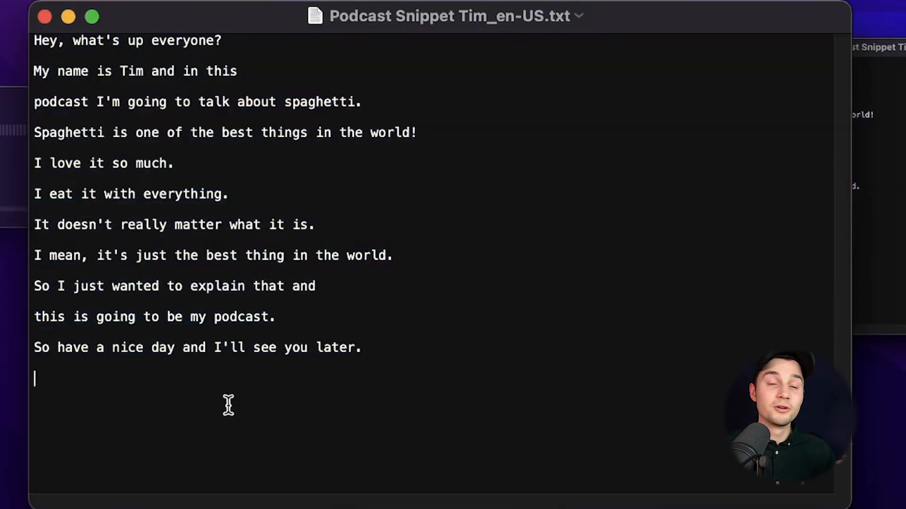